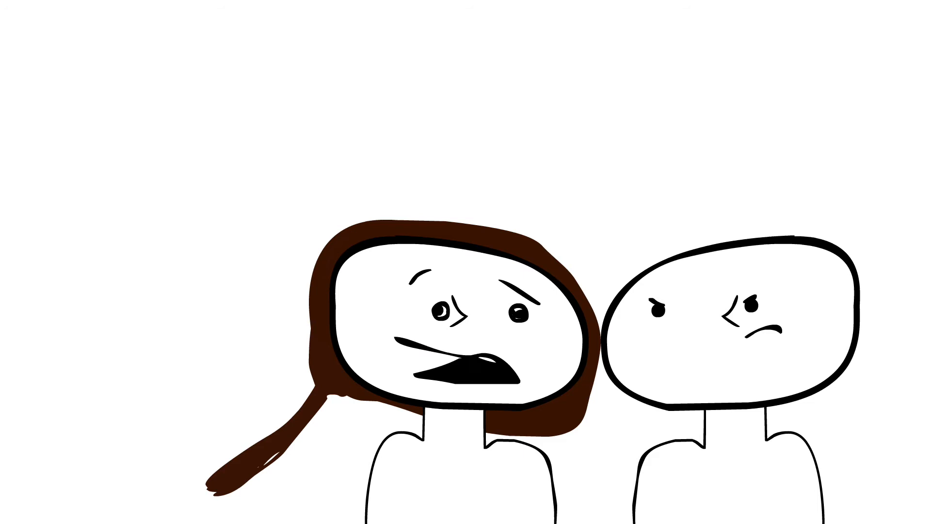
{"action": "type", "text": "expression"}
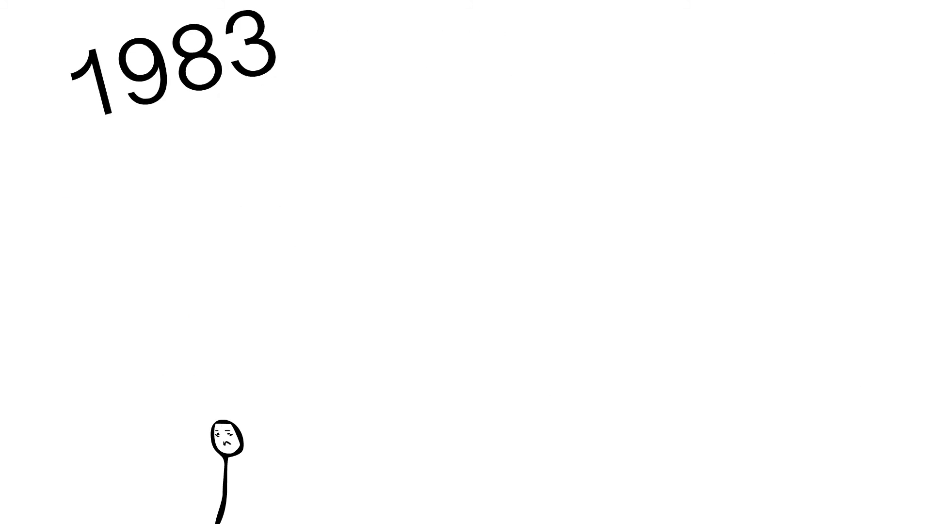
{"action": "type", "text": "BARRY"}
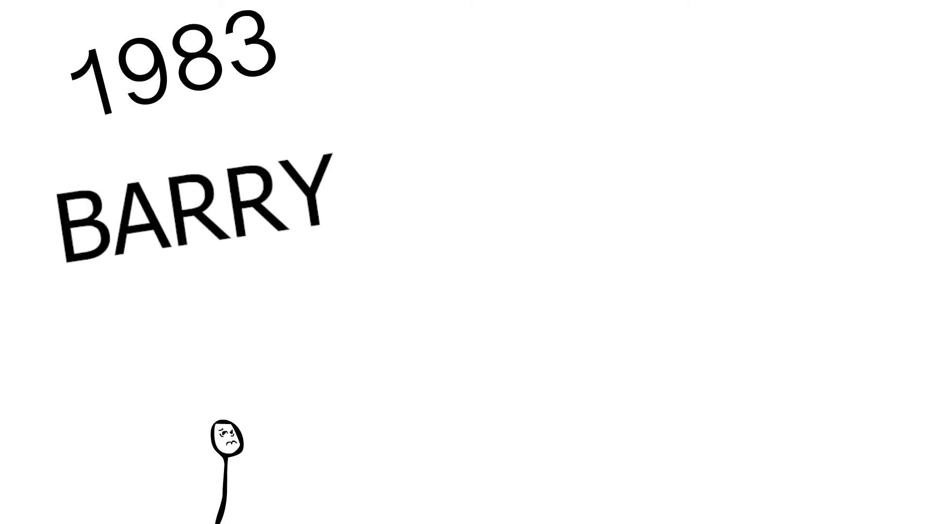